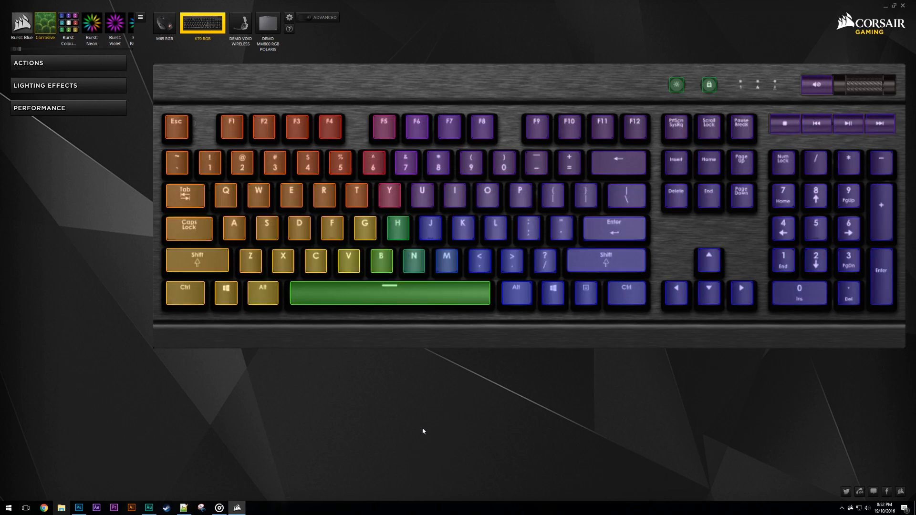
pyautogui.moveTo(312, 19)
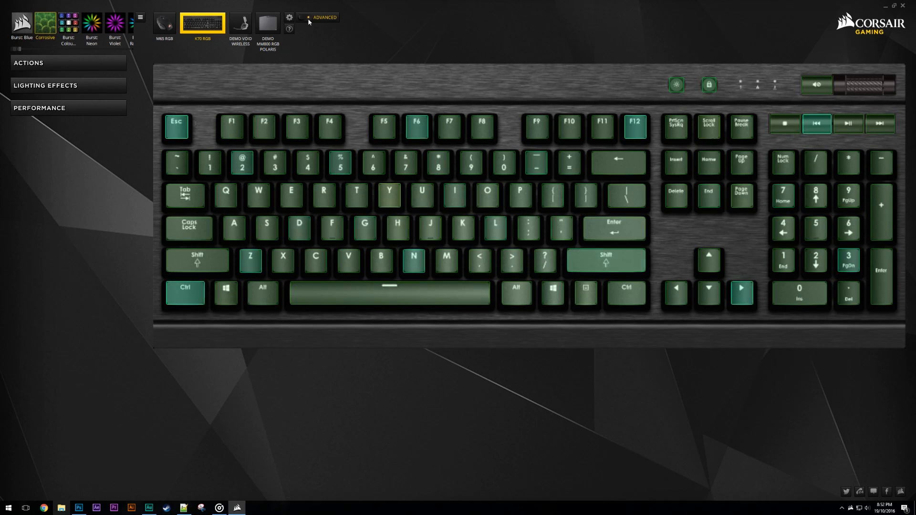
# Switch to the Burst Blue profile to show its Blue Ripple and static background layers
pyautogui.click(46, 85)
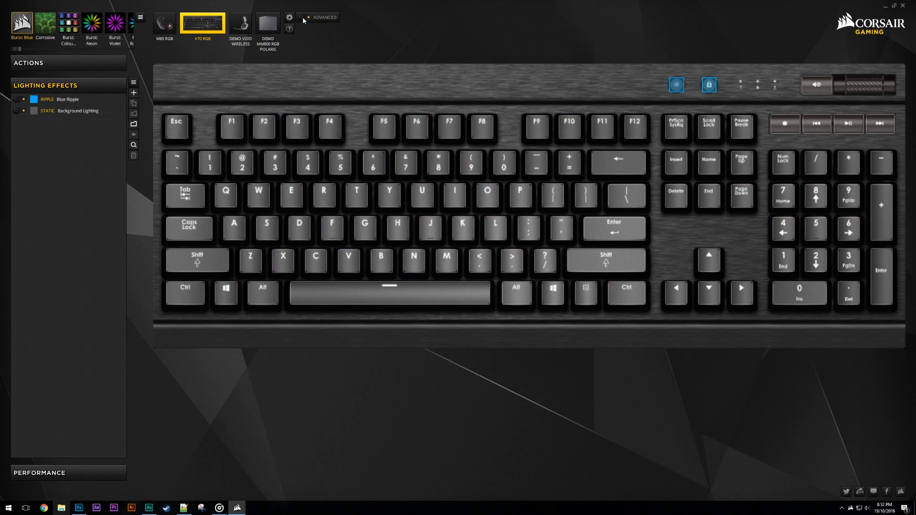
# Choose Burst Blue.cueprofile for import and show the Blue Ripple layer settings
pyautogui.click(68, 98)
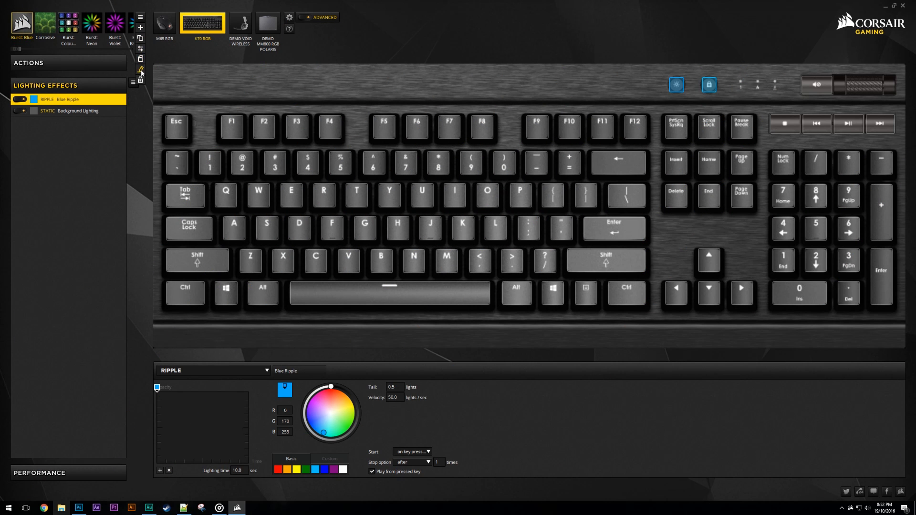
pyautogui.moveTo(140, 54)
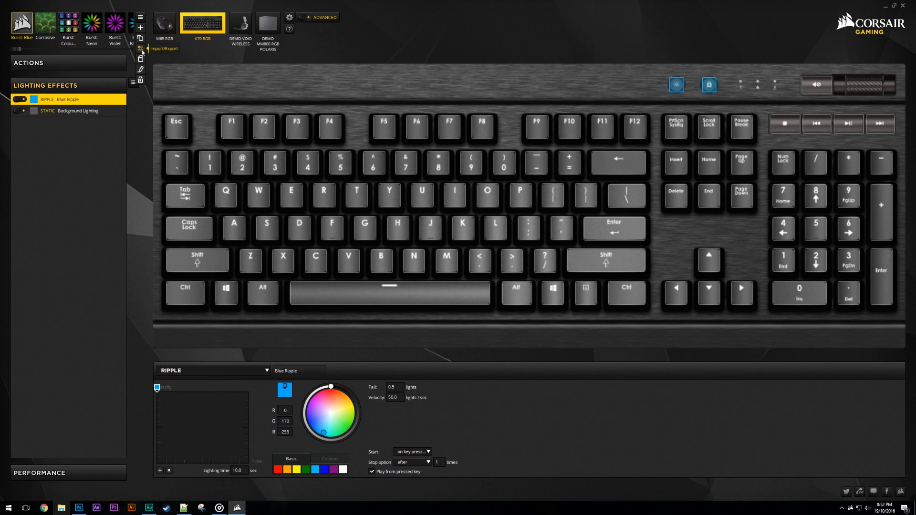
pyautogui.click(140, 57)
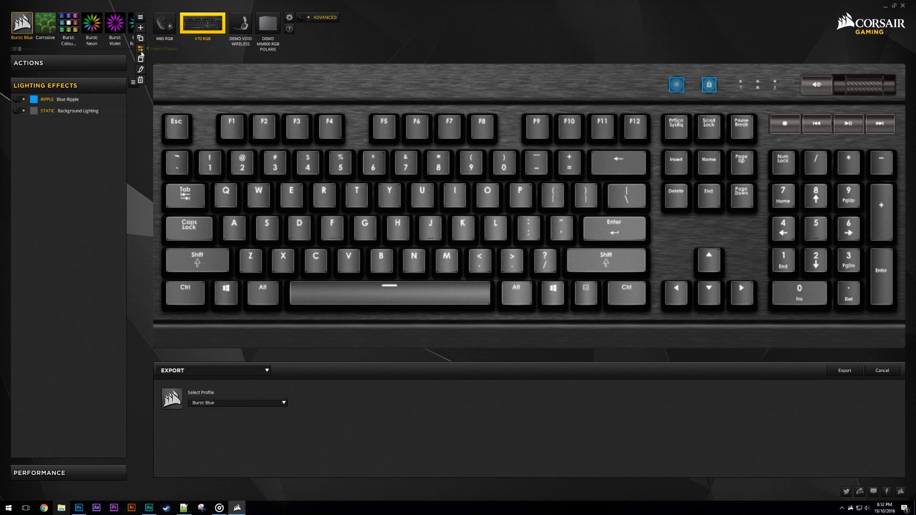
pyautogui.moveTo(603, 390)
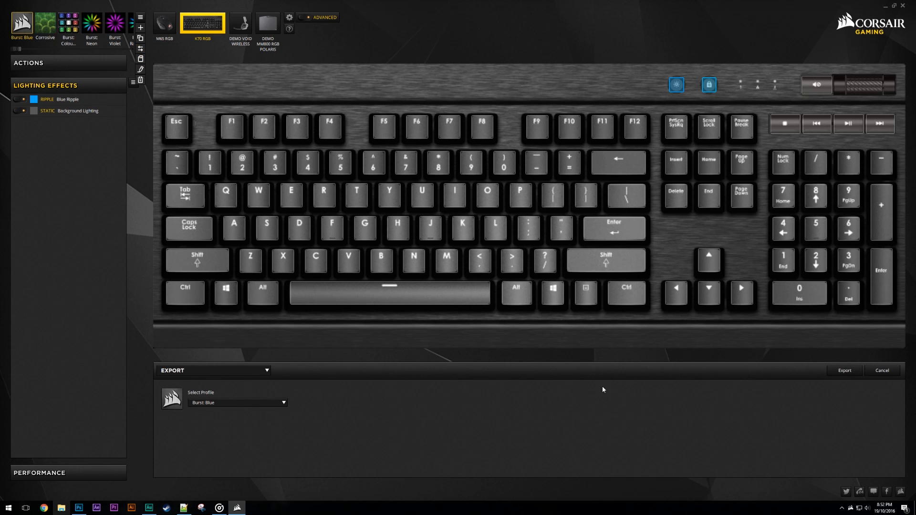
pyautogui.moveTo(266, 379)
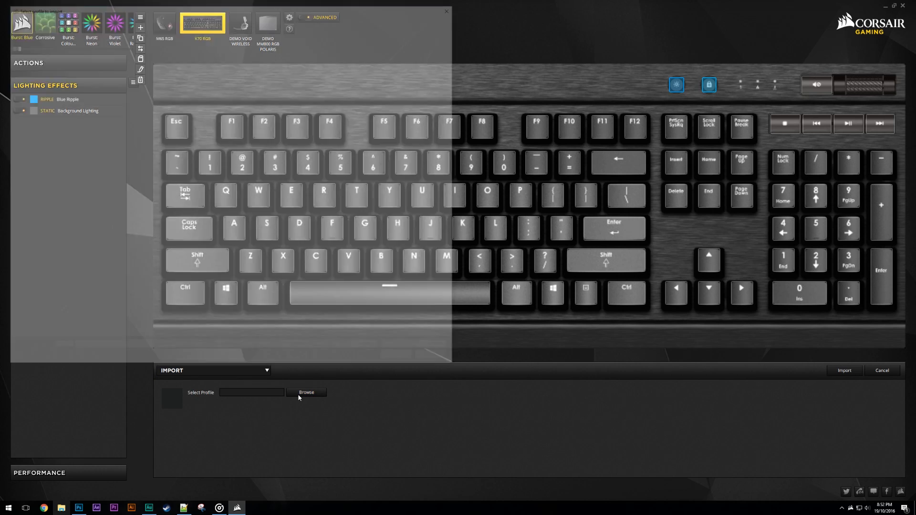
pyautogui.click(307, 392)
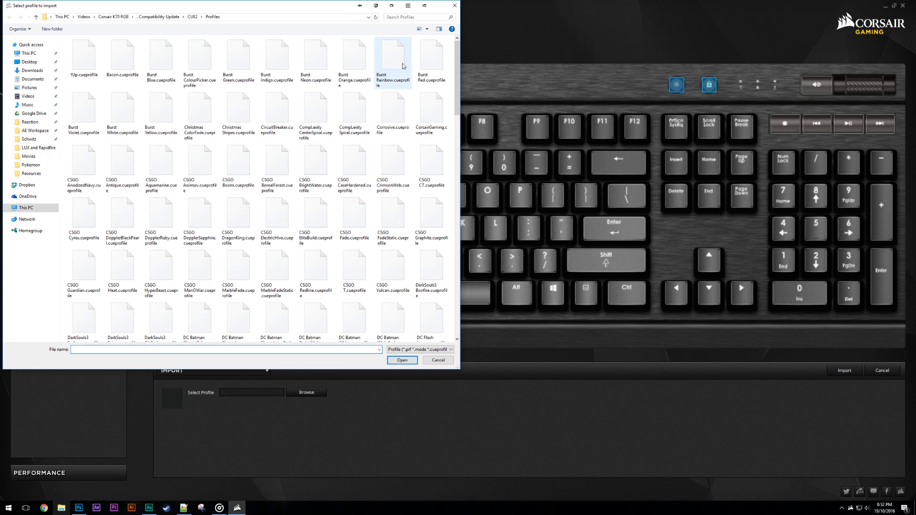
pyautogui.click(160, 55)
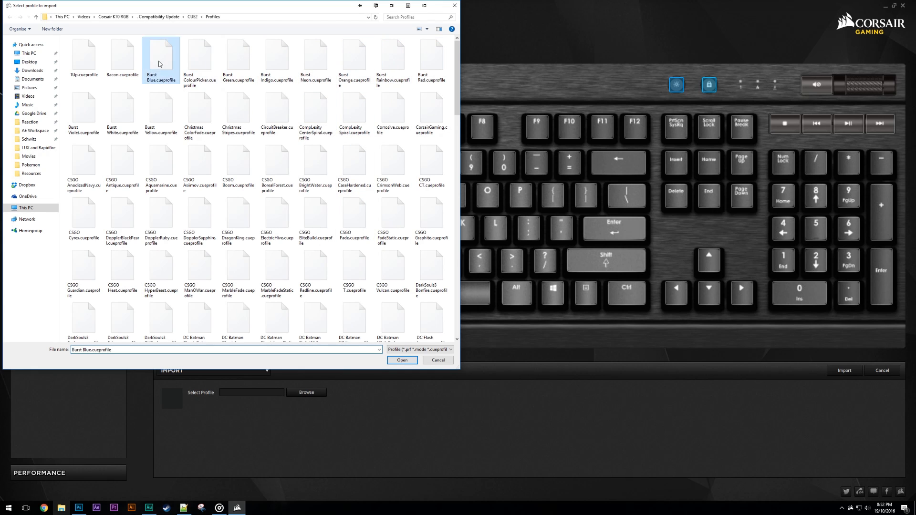
pyautogui.click(401, 360)
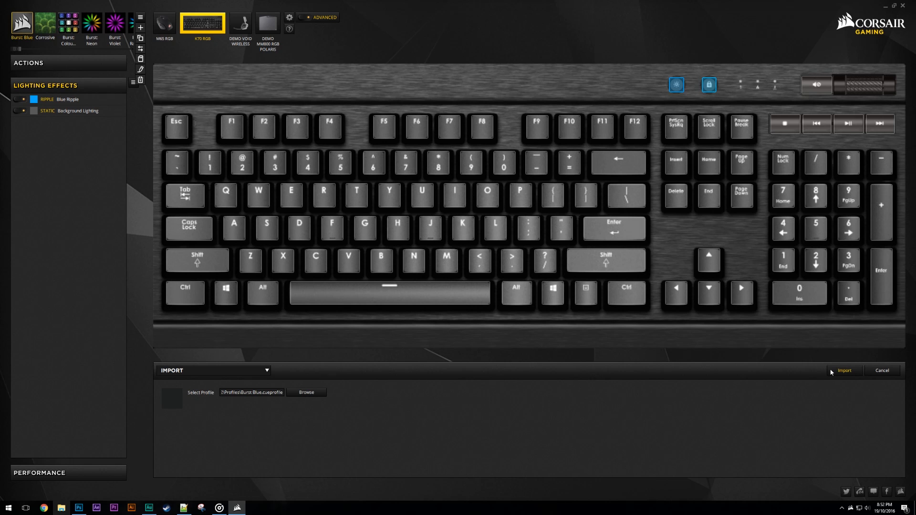
pyautogui.moveTo(54, 41)
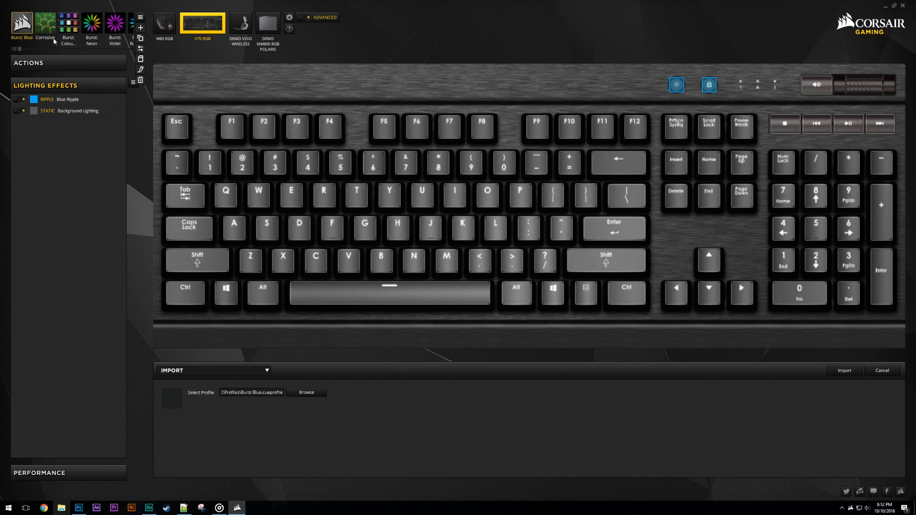
pyautogui.click(68, 99)
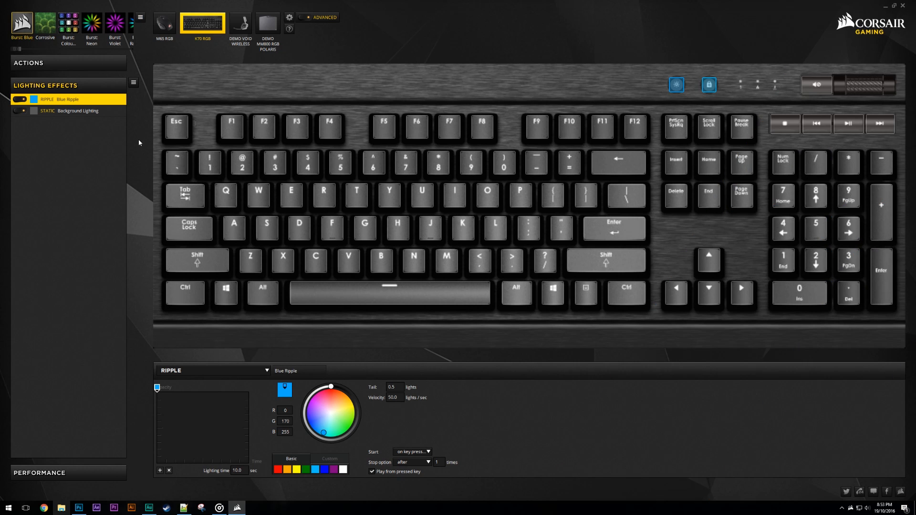
# Set Burst Blue's custom profile icon to Burst Blue.jpg and save the profile
pyautogui.click(140, 17)
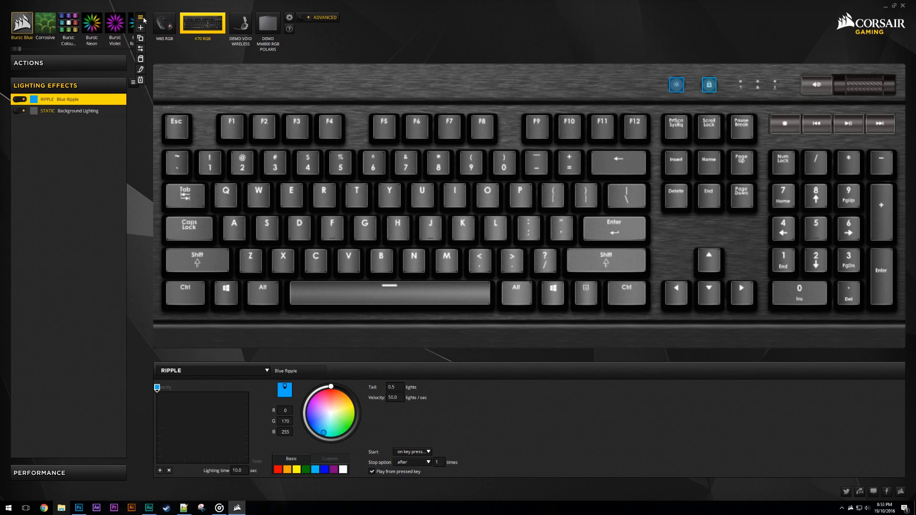
pyautogui.click(141, 69)
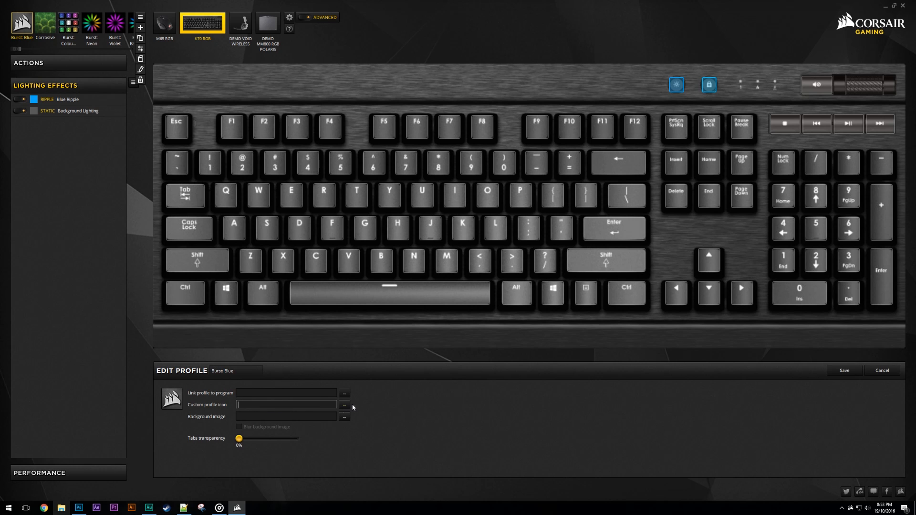
pyautogui.click(345, 404)
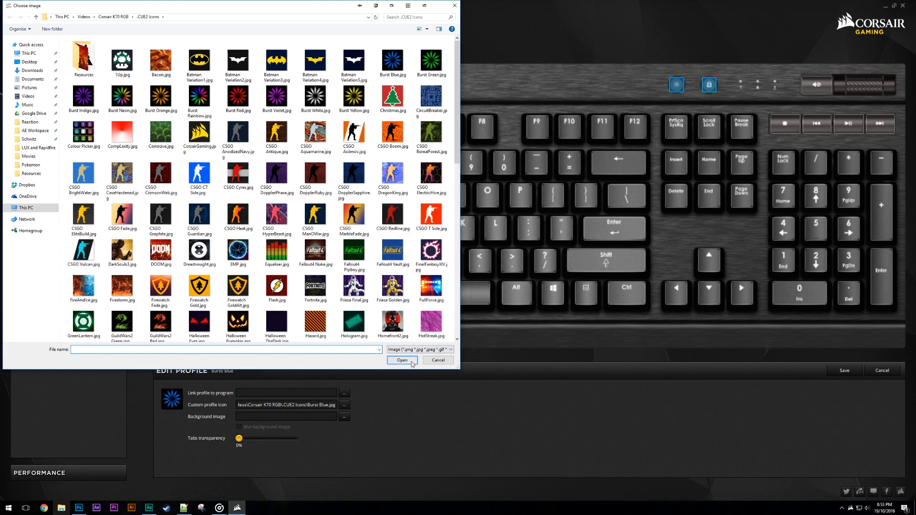
pyautogui.click(402, 360)
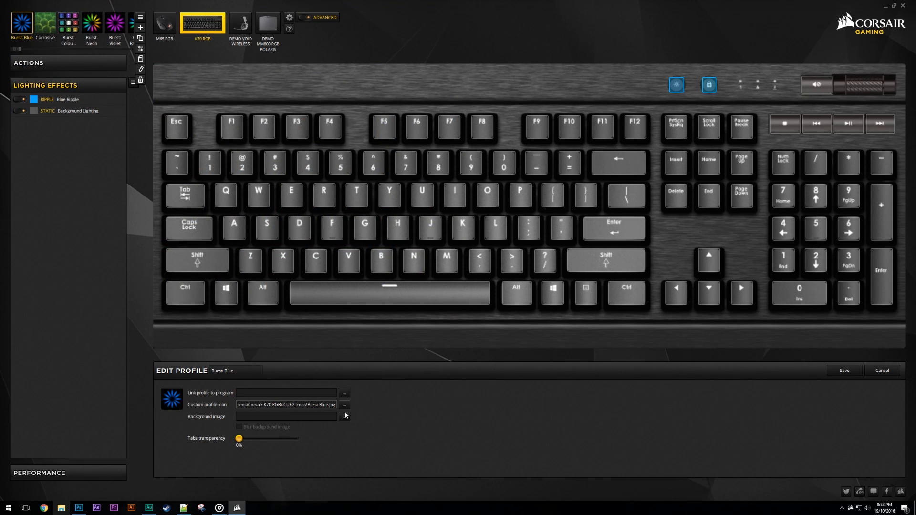
pyautogui.click(66, 99)
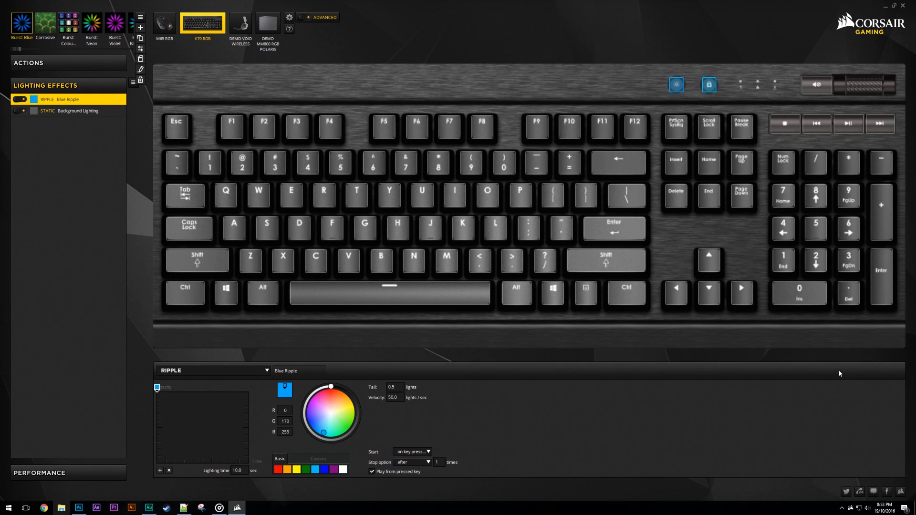
pyautogui.click(280, 459)
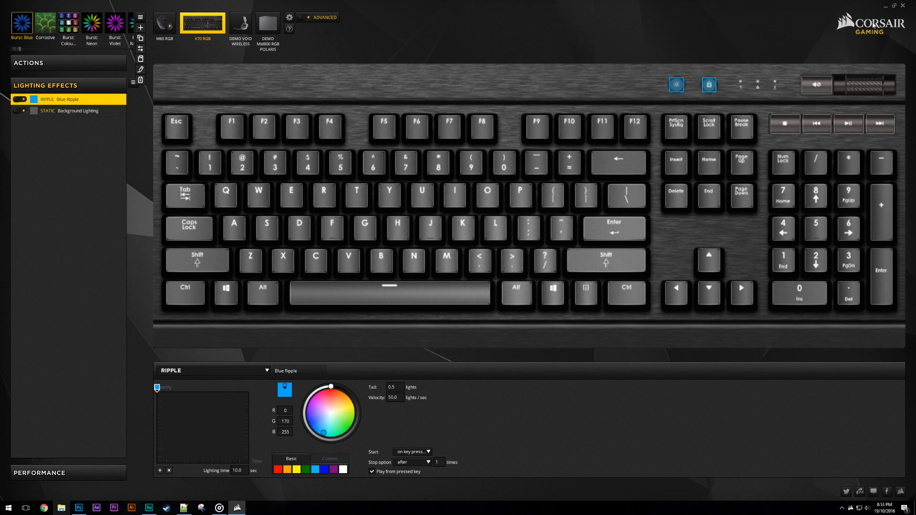
pyautogui.click(202, 24)
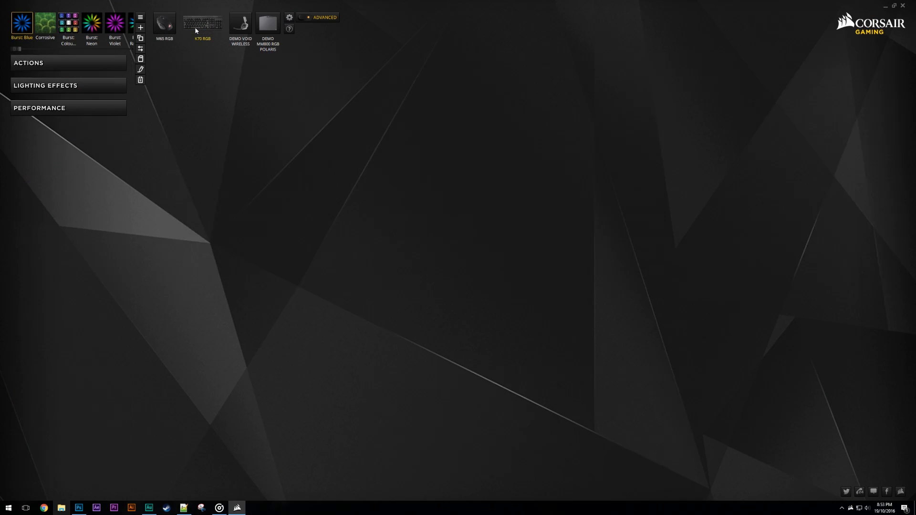
pyautogui.click(202, 24)
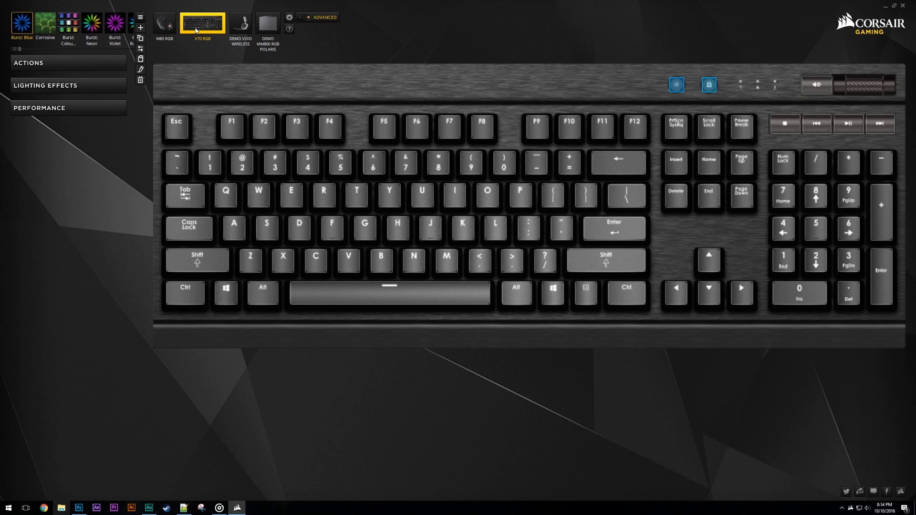
pyautogui.moveTo(215, 54)
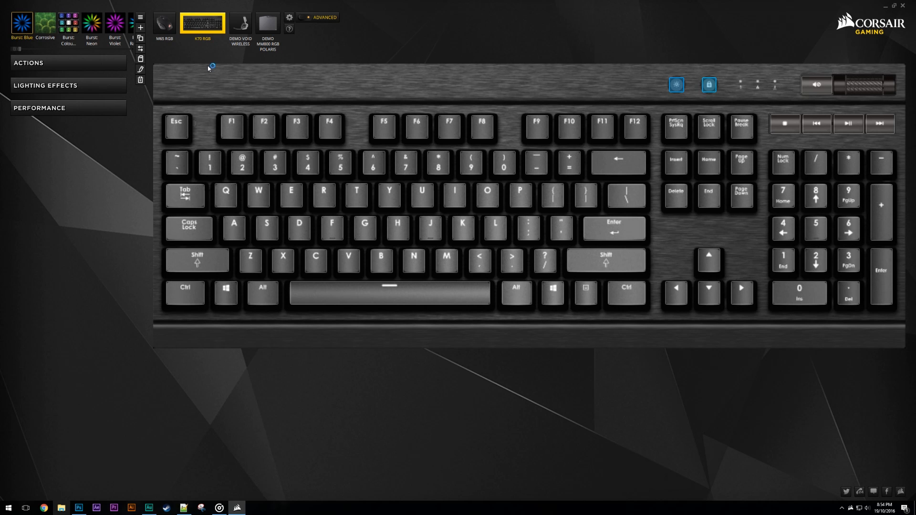
pyautogui.click(28, 62)
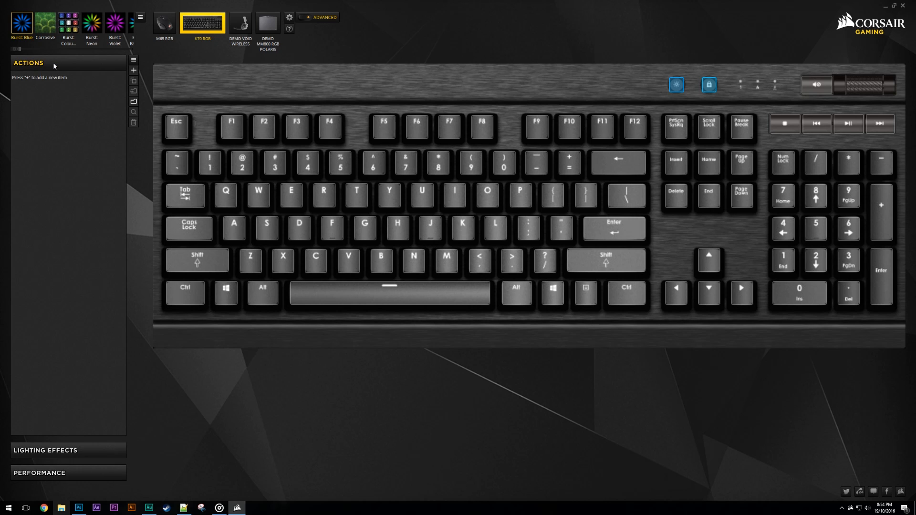
pyautogui.moveTo(81, 91)
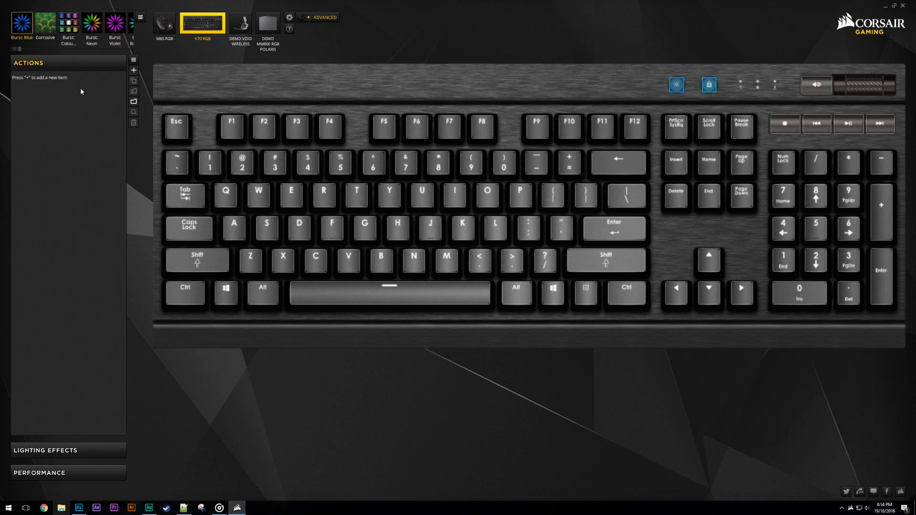
pyautogui.moveTo(119, 76)
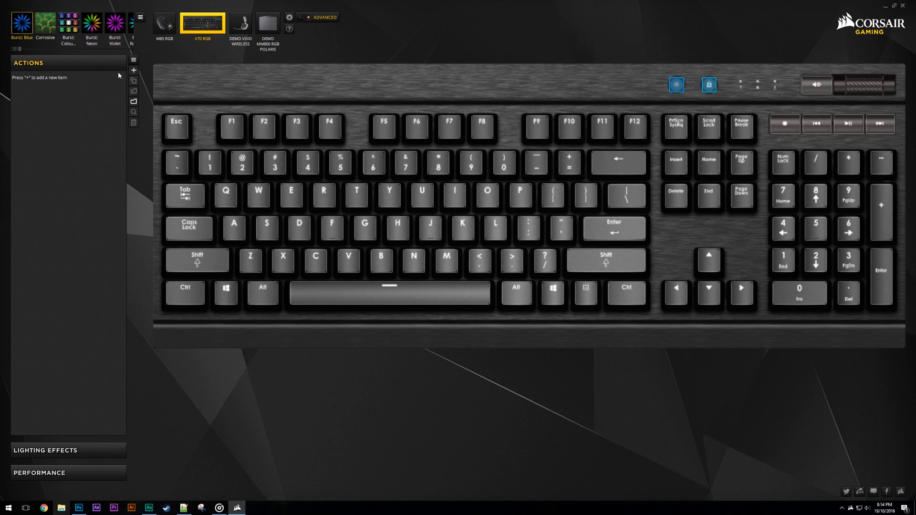
pyautogui.click(164, 24)
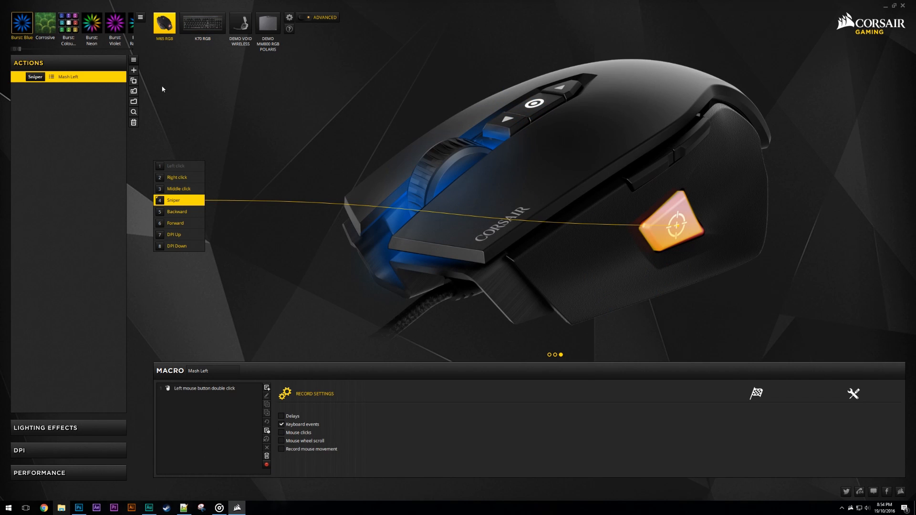
pyautogui.moveTo(641, 242)
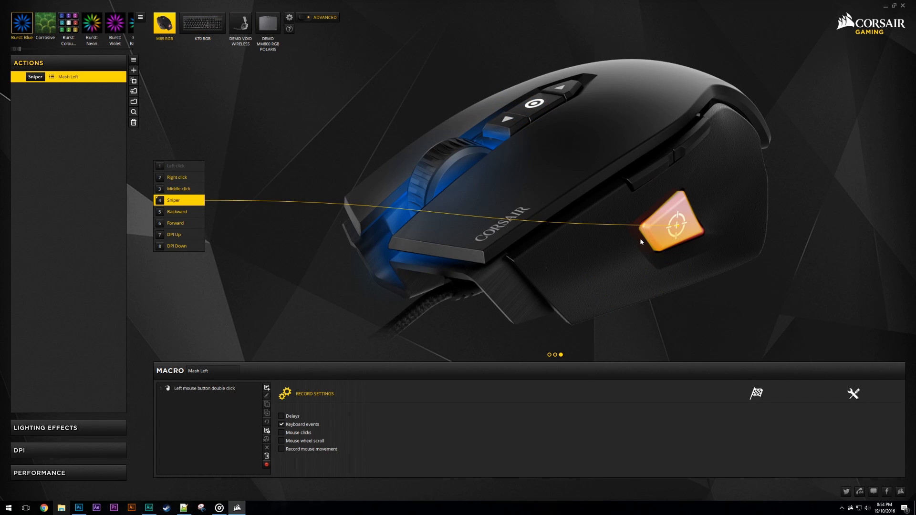
pyautogui.moveTo(854, 395)
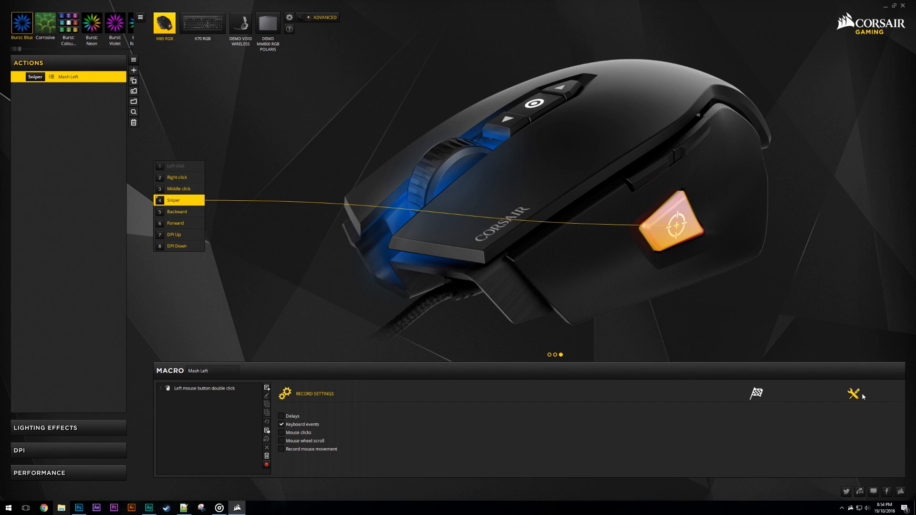
pyautogui.click(202, 23)
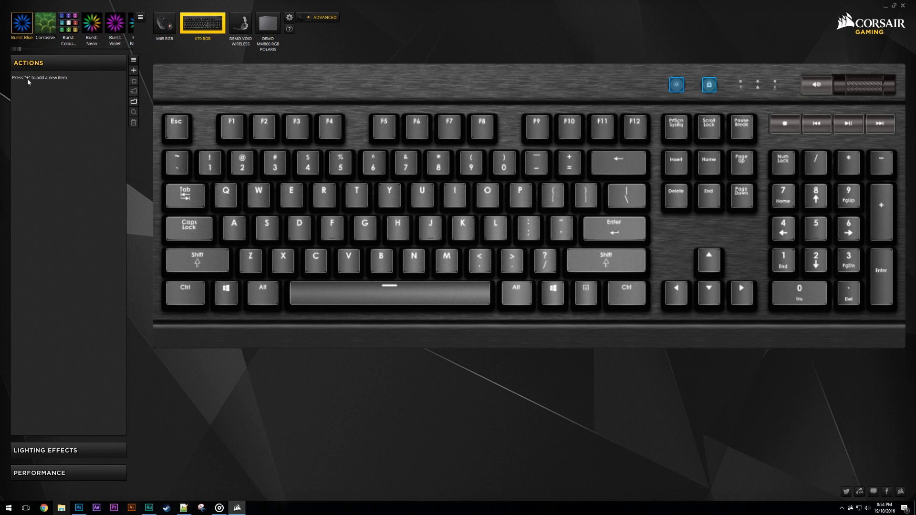
pyautogui.moveTo(53, 88)
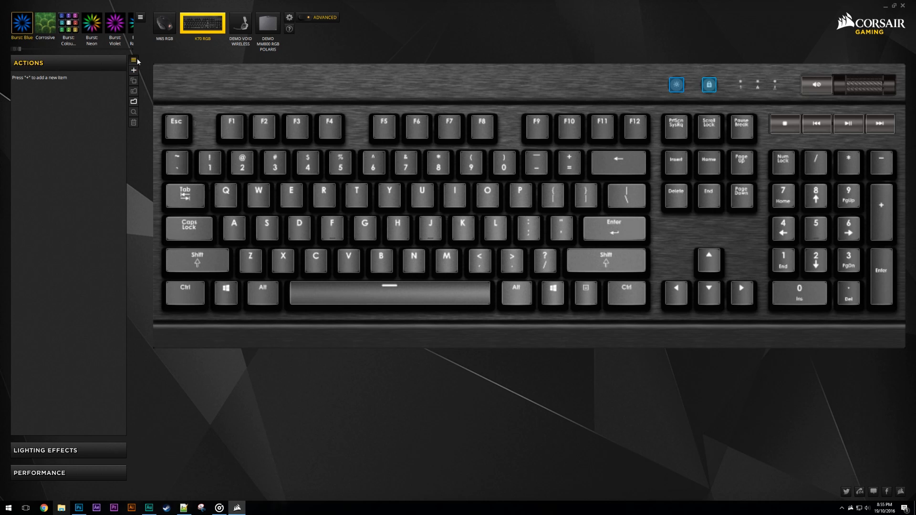
# Add a new action, Macro 1, and assign it to the Pause Break key
pyautogui.click(134, 69)
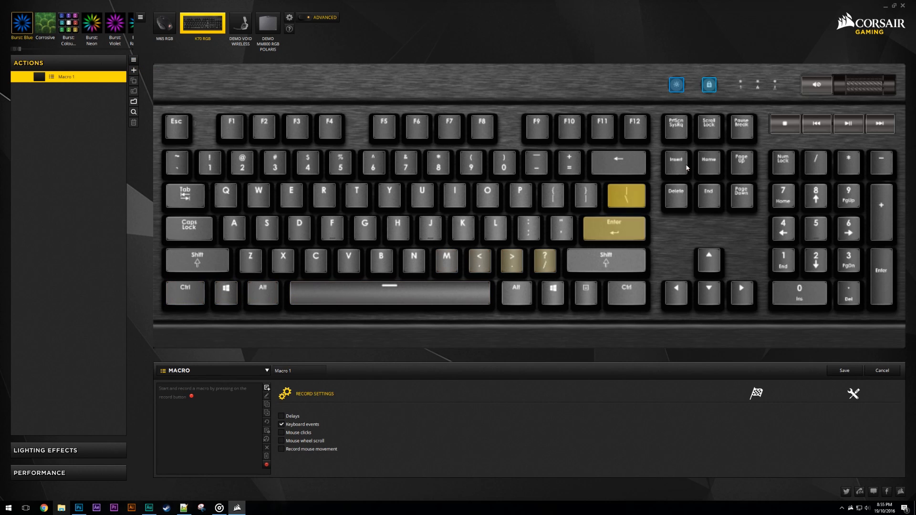
pyautogui.click(741, 127)
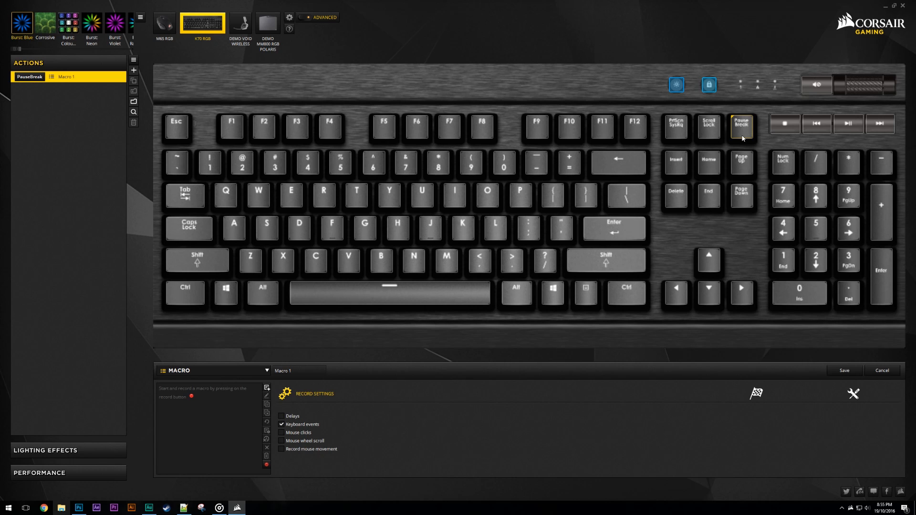
pyautogui.moveTo(721, 142)
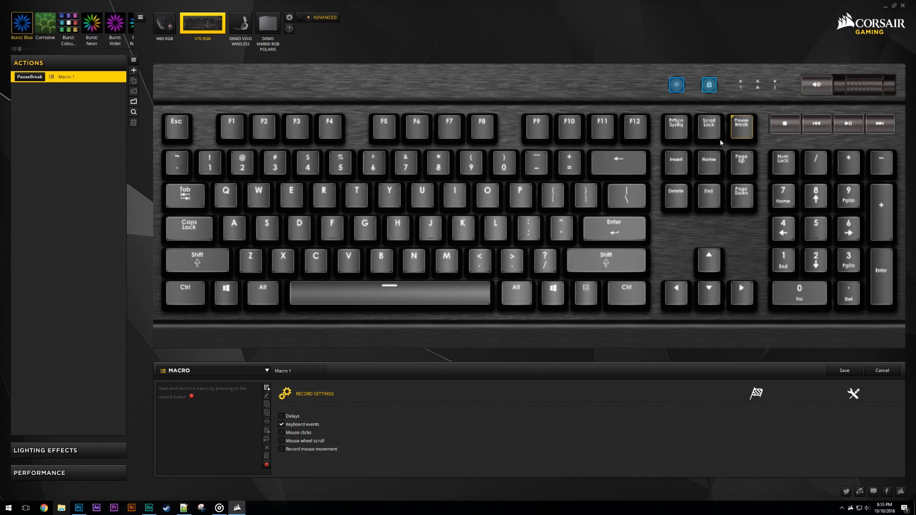
pyautogui.moveTo(182, 338)
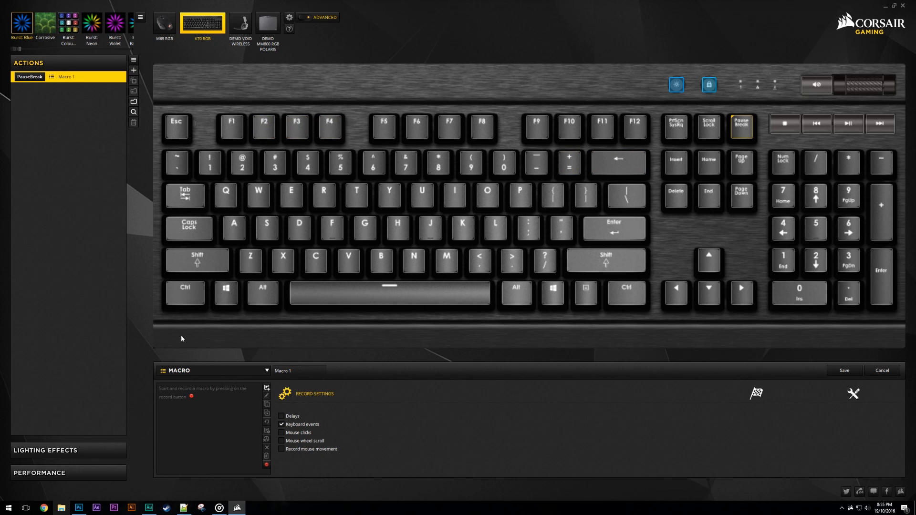
pyautogui.moveTo(259, 351)
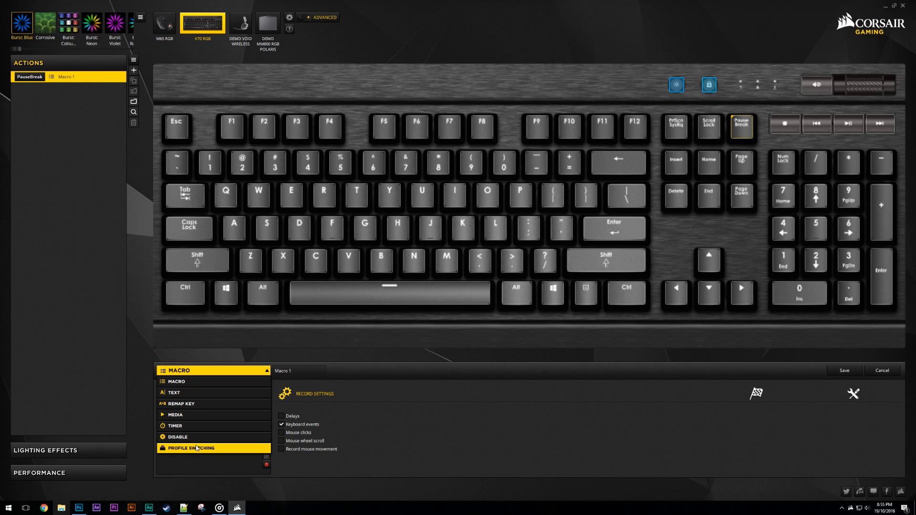
# Make the Pause Break action a Profile Switching action that loops to the next profile
pyautogui.click(192, 448)
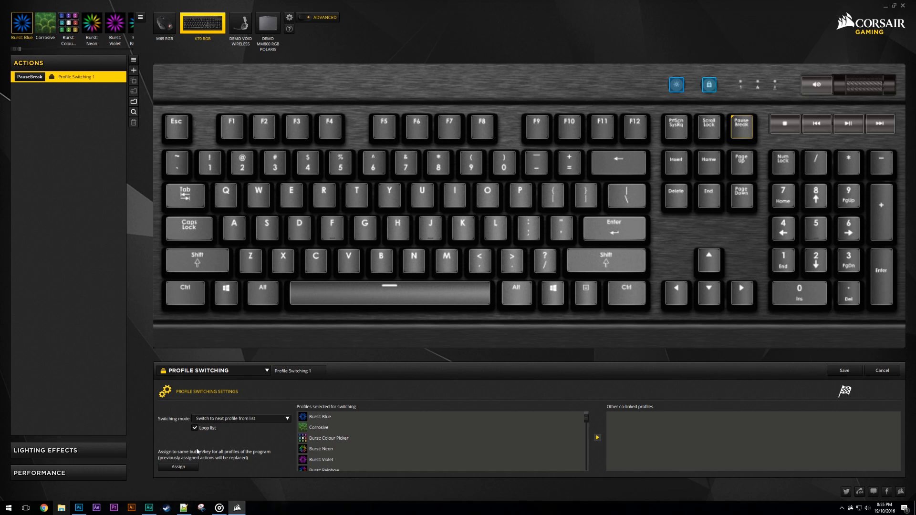
pyautogui.moveTo(247, 421)
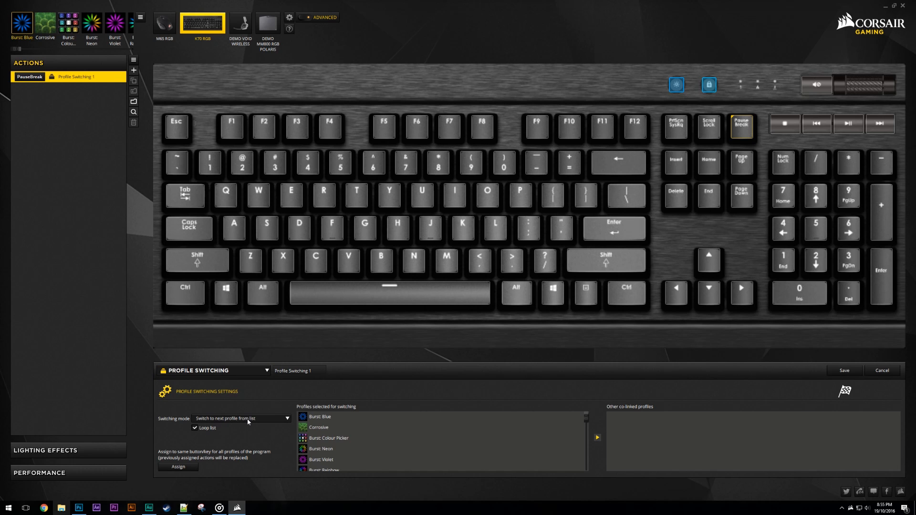
pyautogui.click(286, 419)
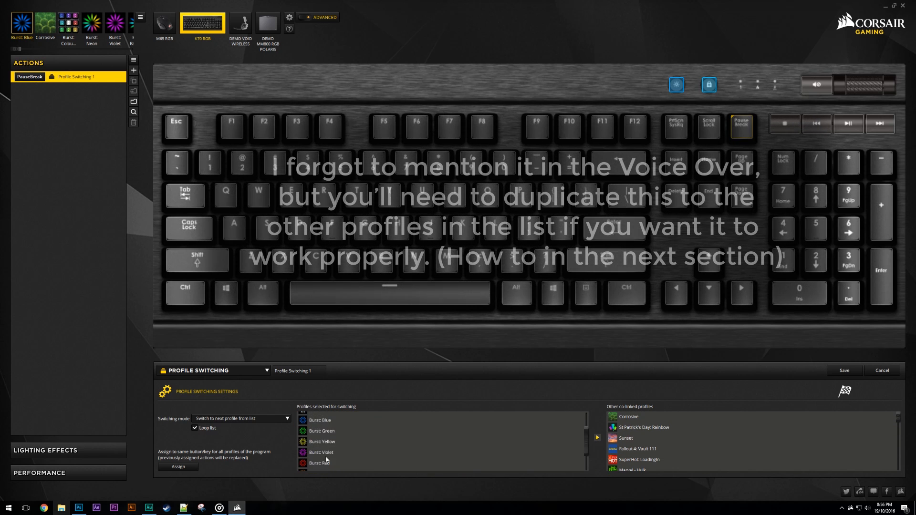
pyautogui.scroll(-3)
pyautogui.write('Burst Cycle')
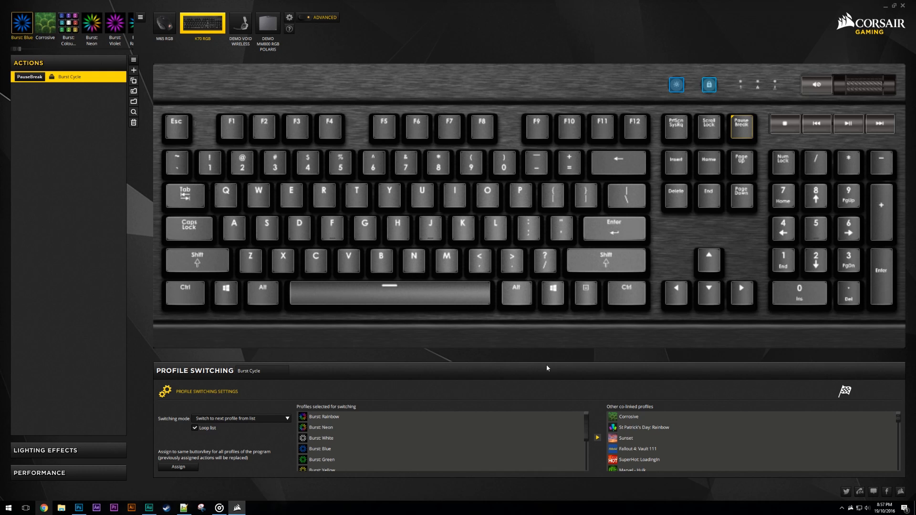
pyautogui.moveTo(51, 101)
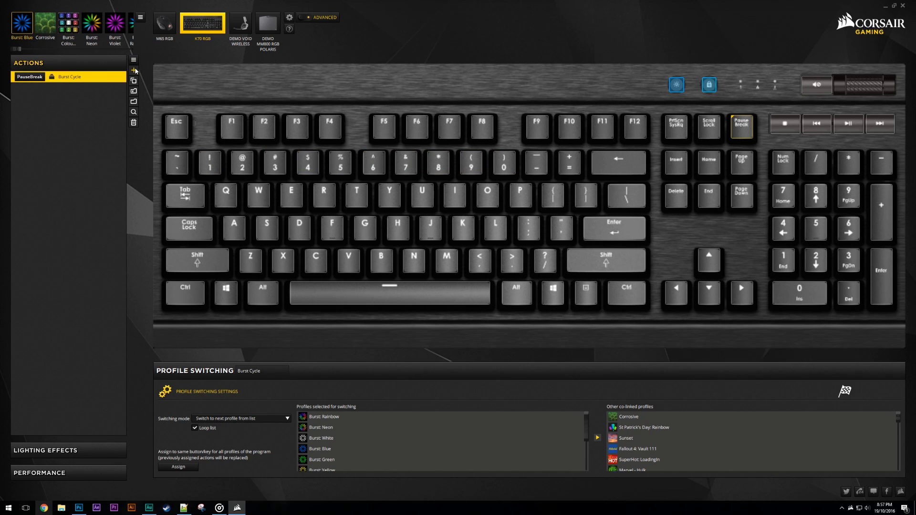
# Add a Scroll Lock profile-switching action that selects Burst: Colour Picker directly
pyautogui.click(134, 70)
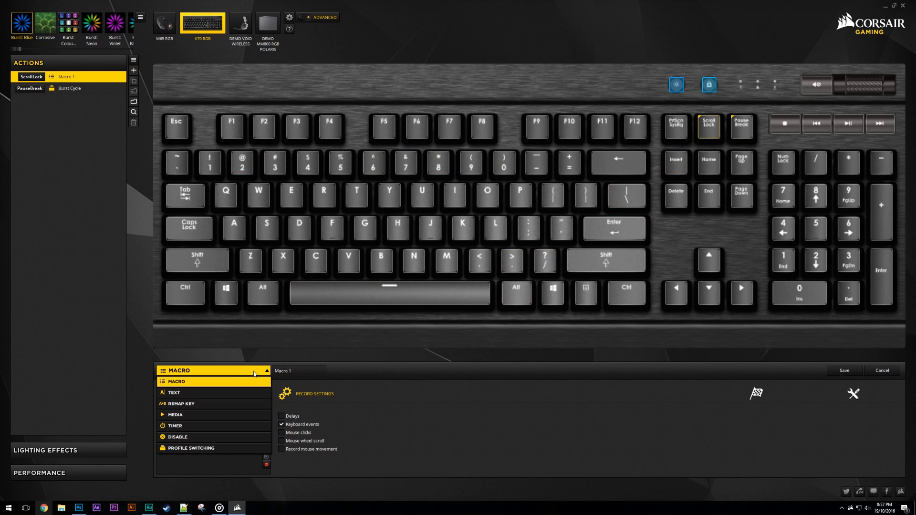
pyautogui.click(190, 448)
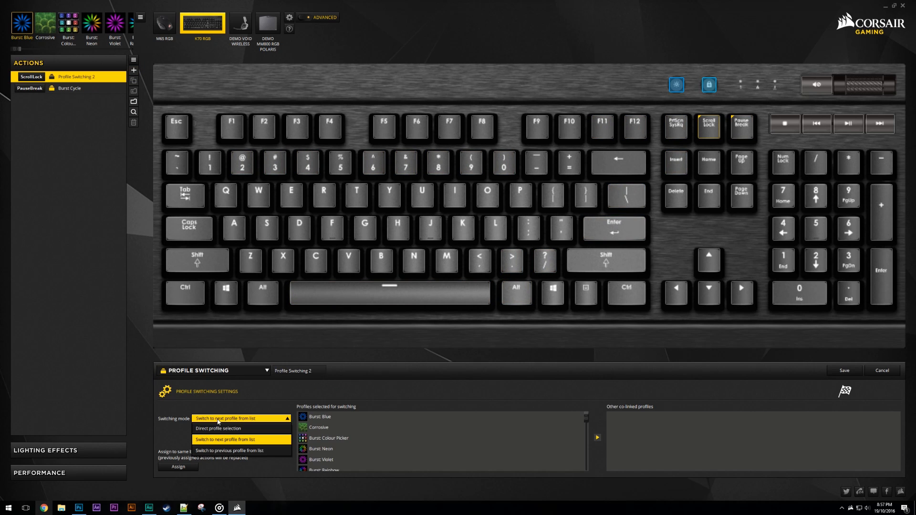
pyautogui.click(218, 428)
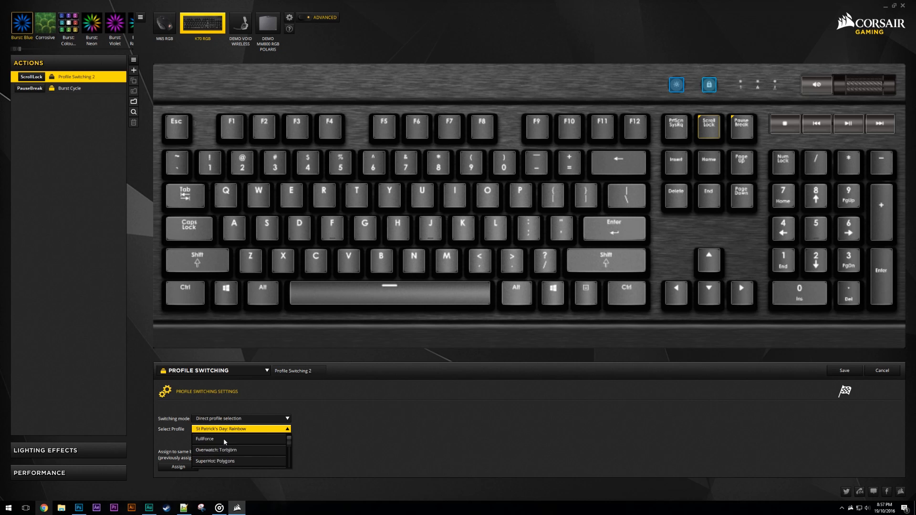
pyautogui.scroll(-3)
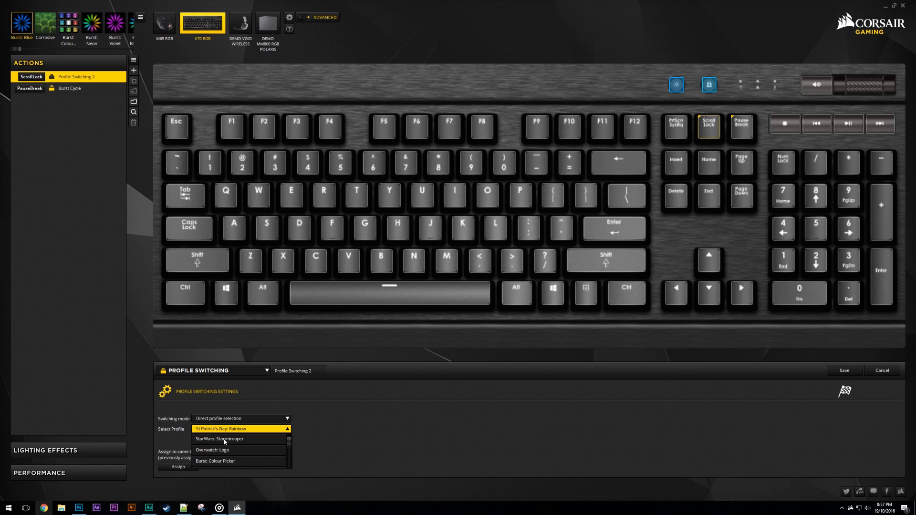
pyautogui.scroll(-3)
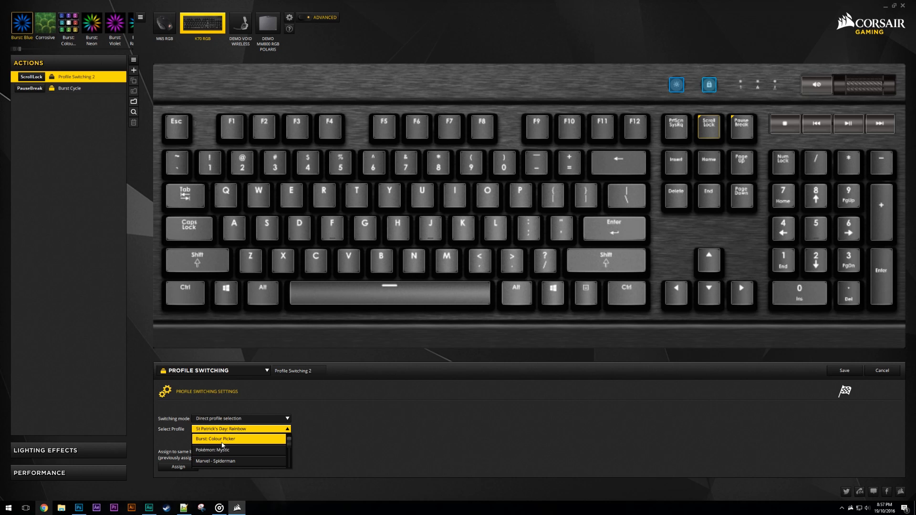
pyautogui.click(216, 439)
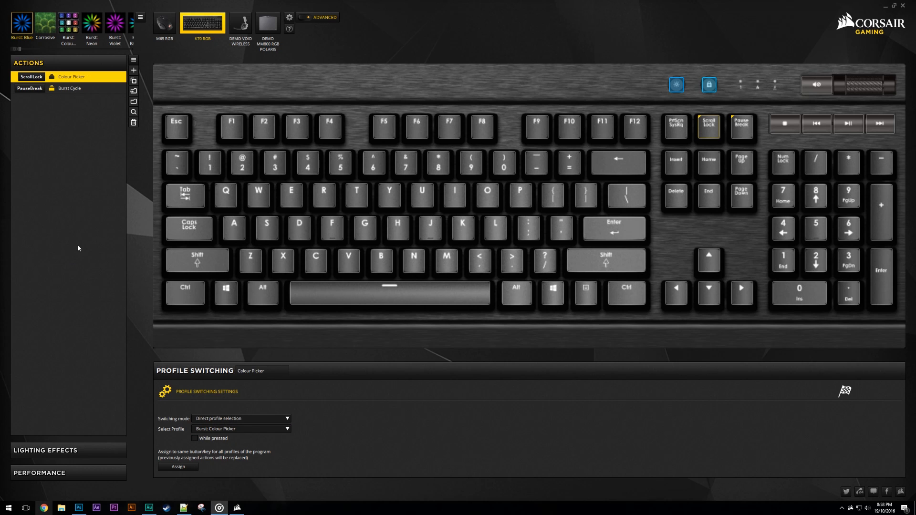
pyautogui.moveTo(67, 81)
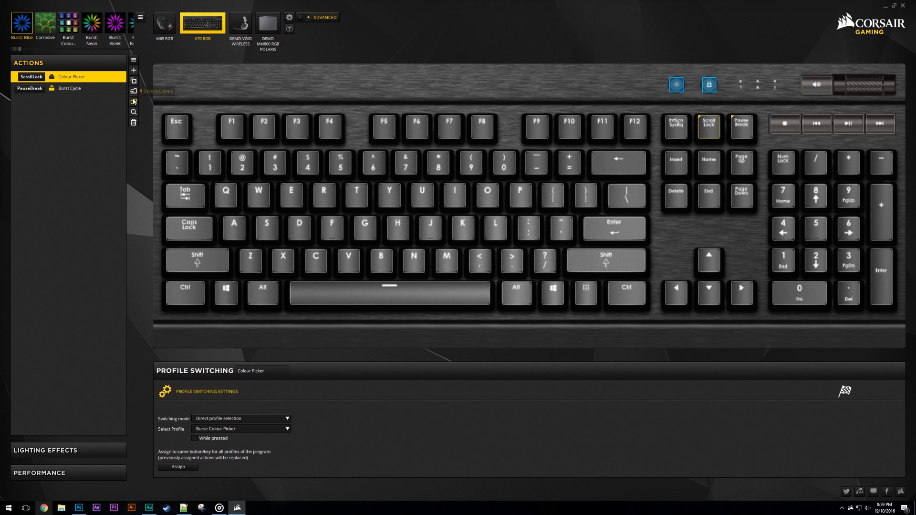
pyautogui.click(133, 96)
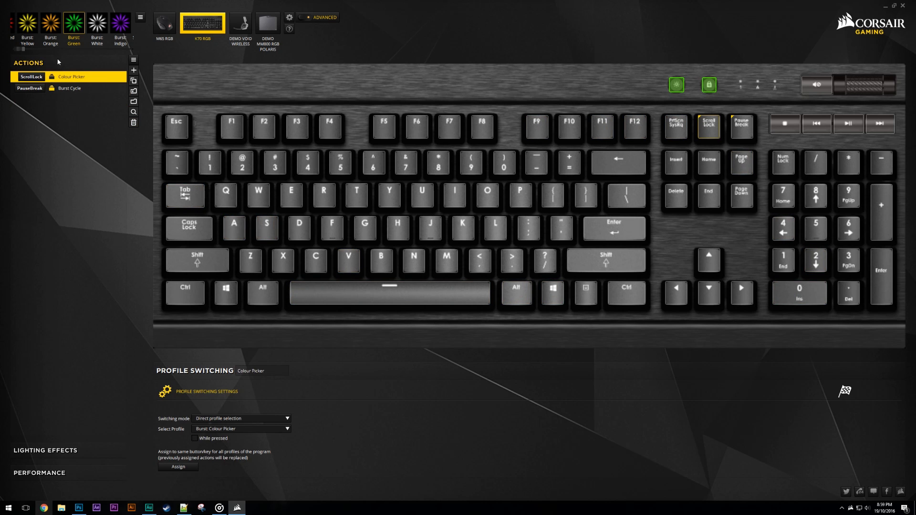
pyautogui.moveTo(23, 50)
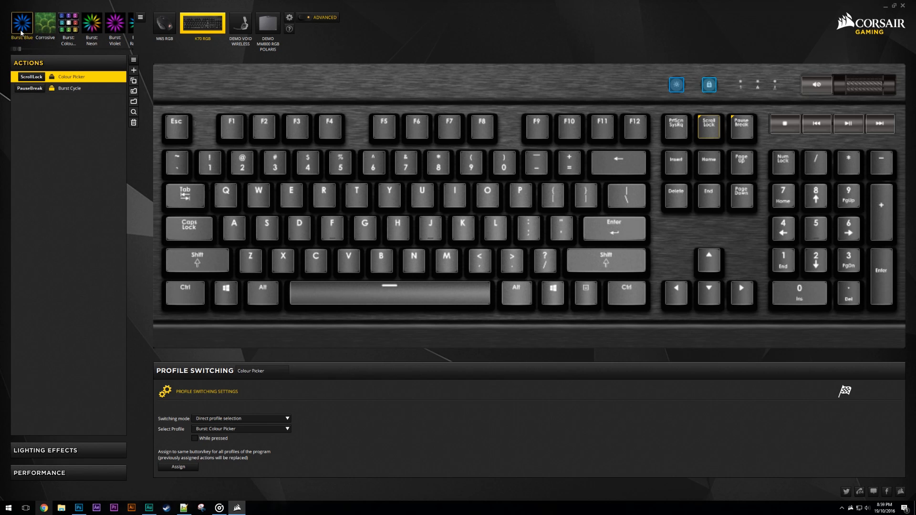
pyautogui.click(69, 89)
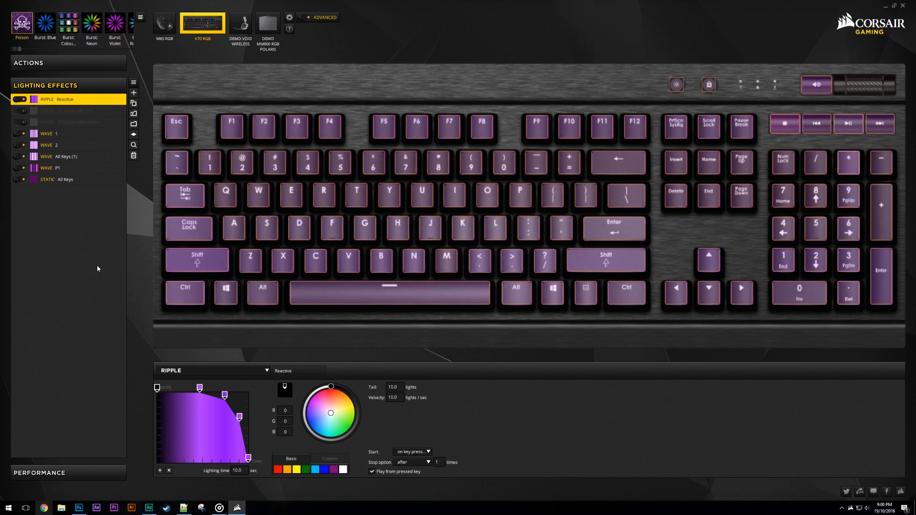
# Turn on the MOBA and FPS toggle lighting layers, then load the Circuit Breaker profile
pyautogui.click(19, 111)
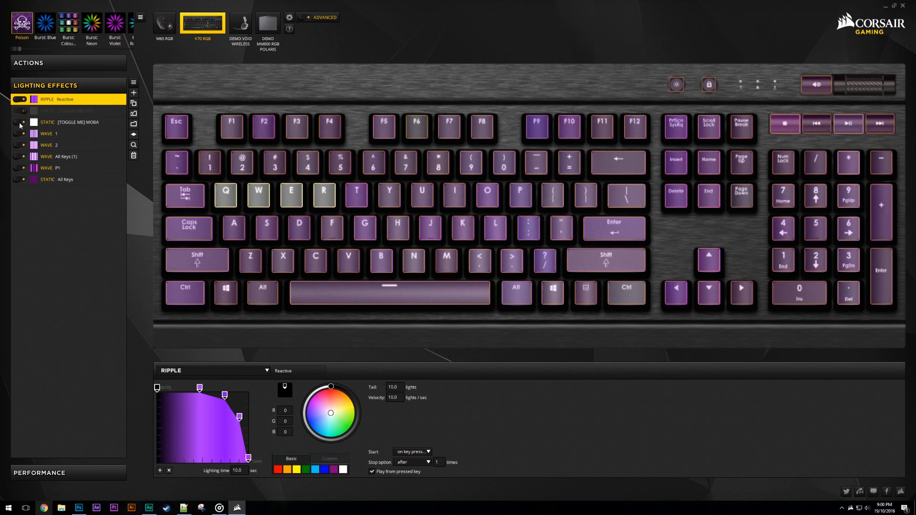
pyautogui.click(45, 85)
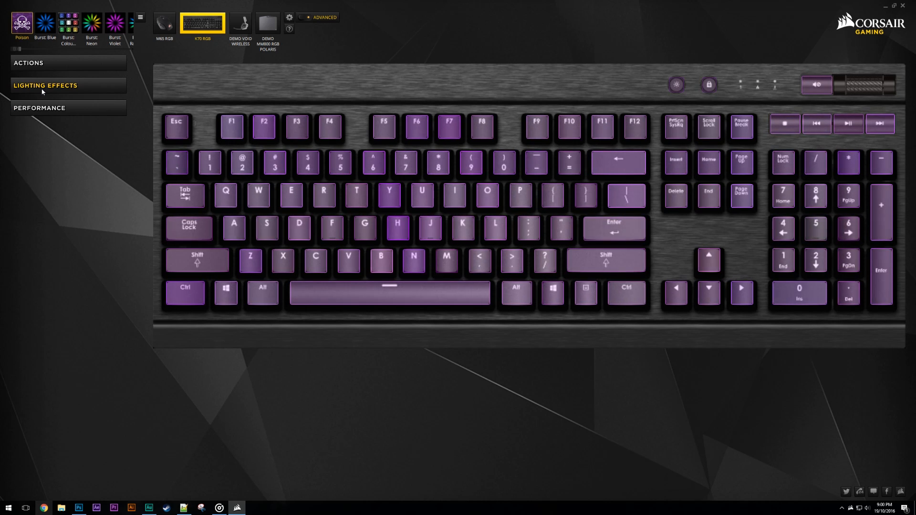
pyautogui.click(45, 86)
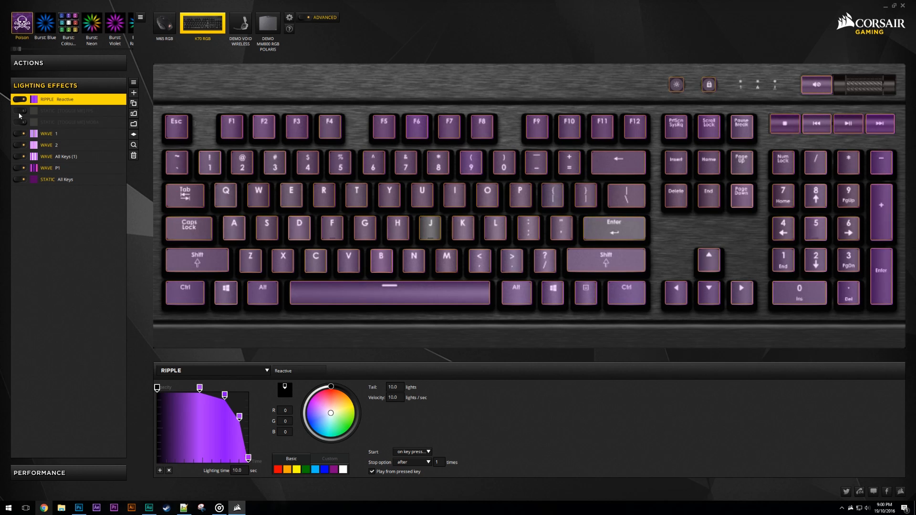
pyautogui.click(19, 116)
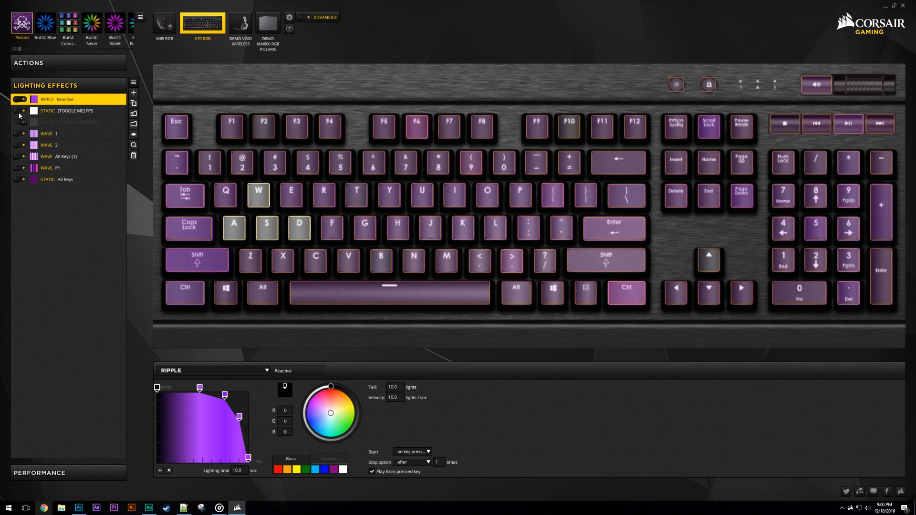
pyautogui.click(21, 22)
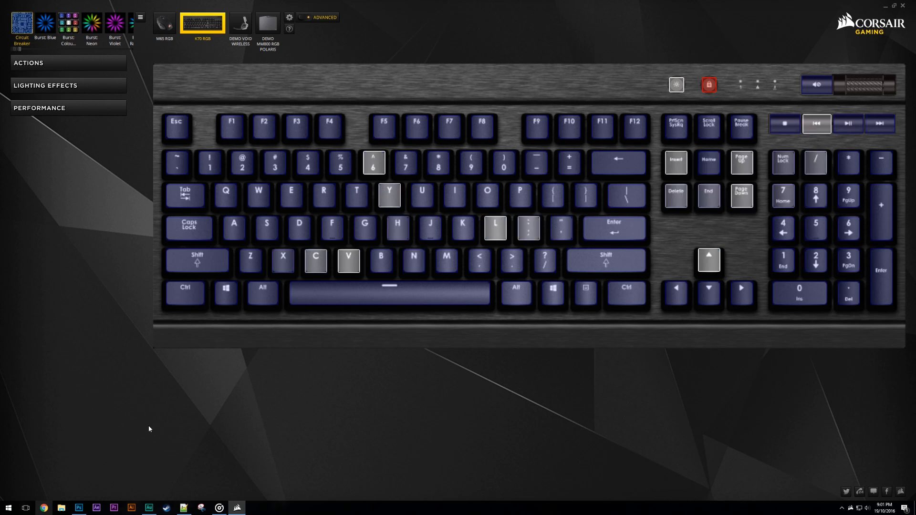
# Toggle the Red BG layer on and back off, then duplicate the Circuit Breaker profile
pyautogui.click(46, 85)
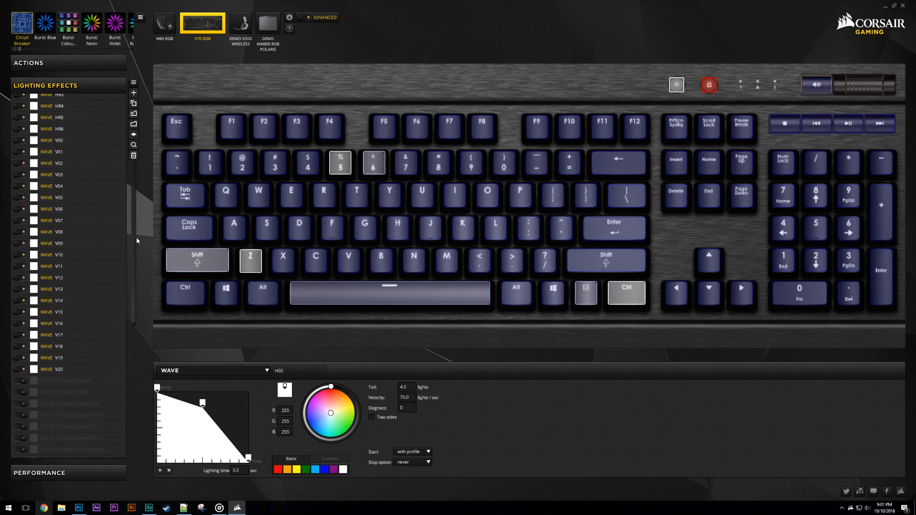
pyautogui.scroll(-3)
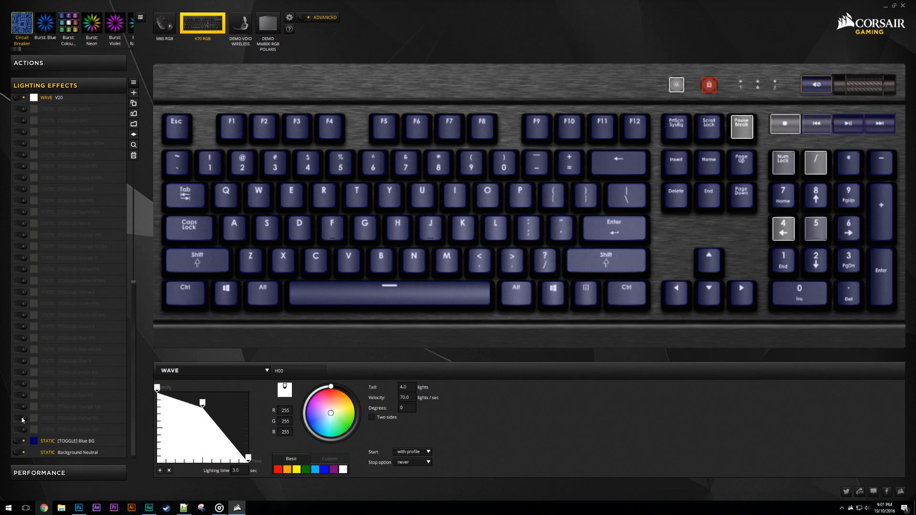
pyautogui.click(21, 400)
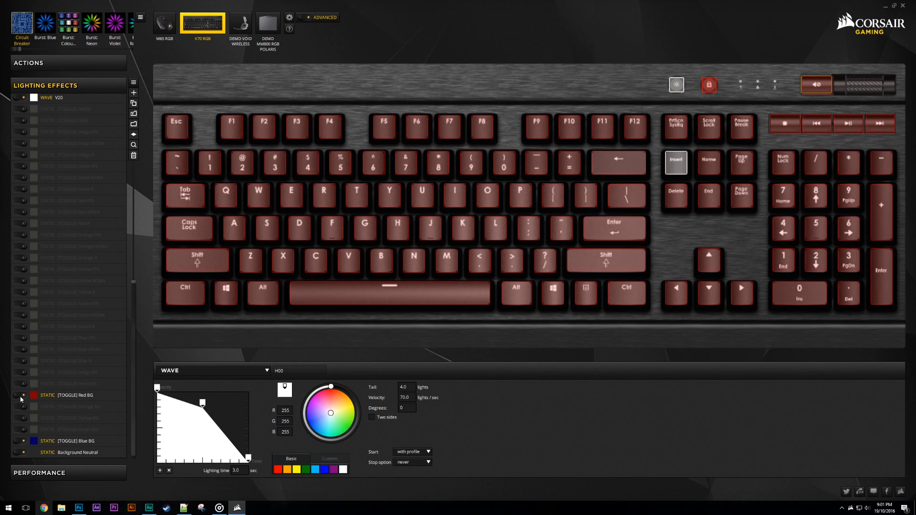
pyautogui.click(21, 400)
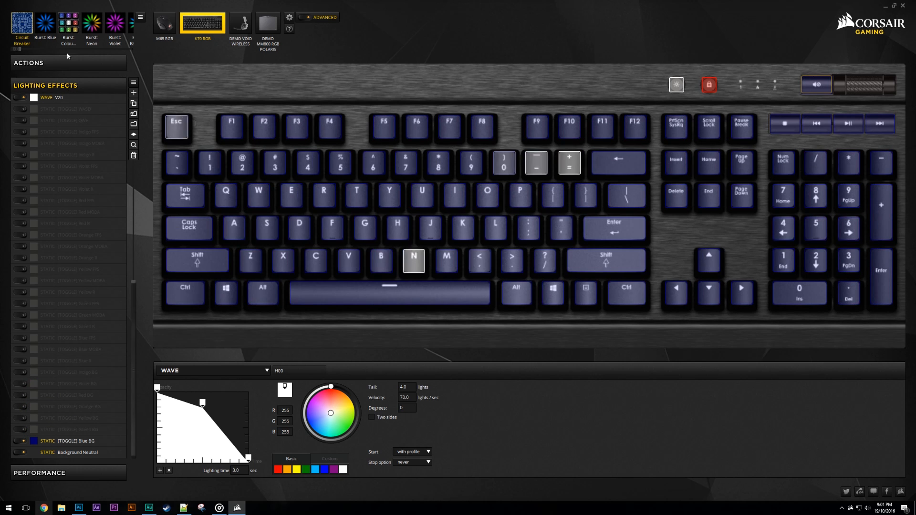
pyautogui.click(139, 28)
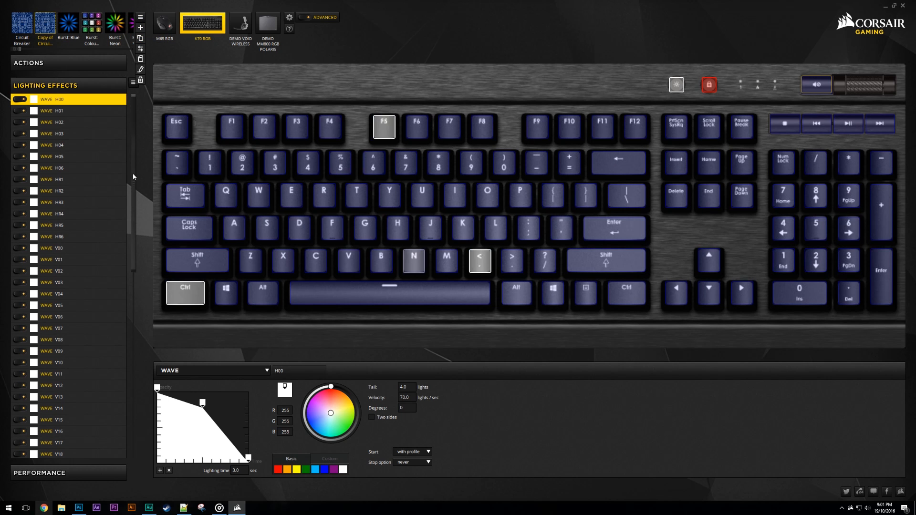
pyautogui.scroll(-3)
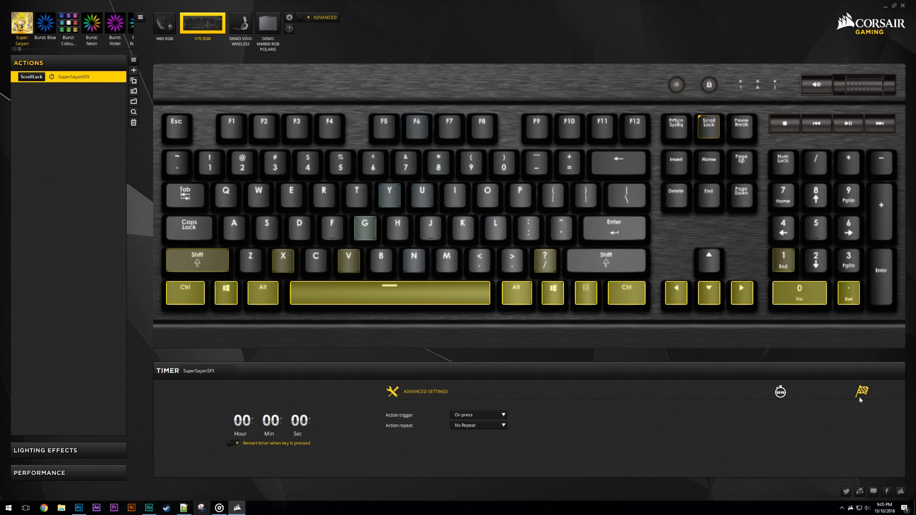
# Review the SuperSayanSFX timer's start, stop and advanced settings, then open Burst Blue's settings
pyautogui.click(861, 391)
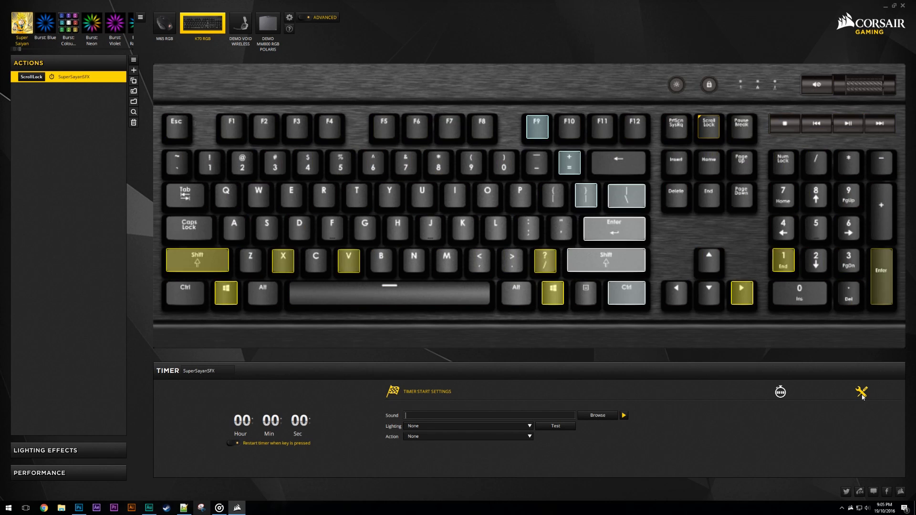
pyautogui.click(780, 391)
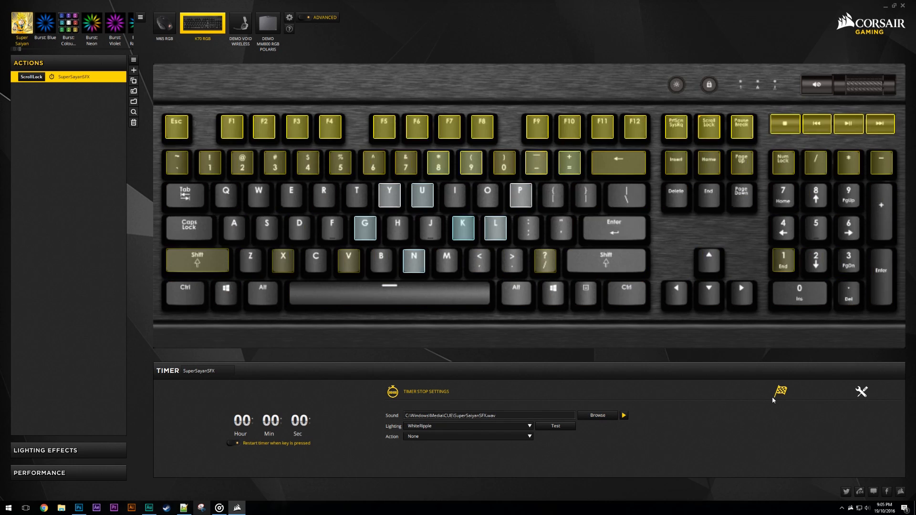
pyautogui.click(861, 391)
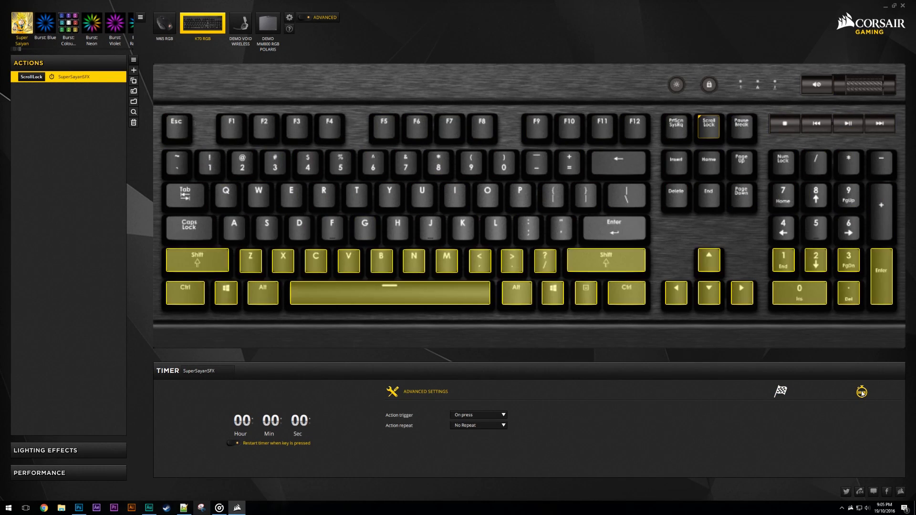
pyautogui.click(44, 23)
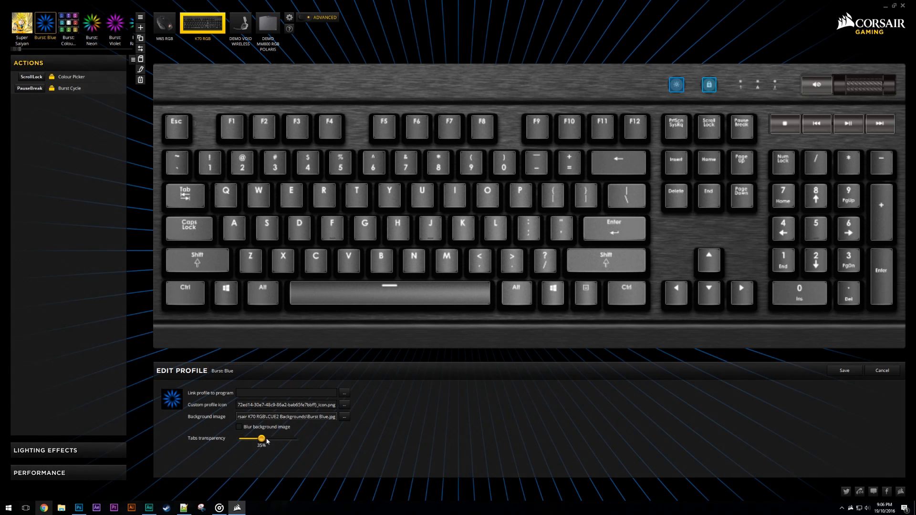